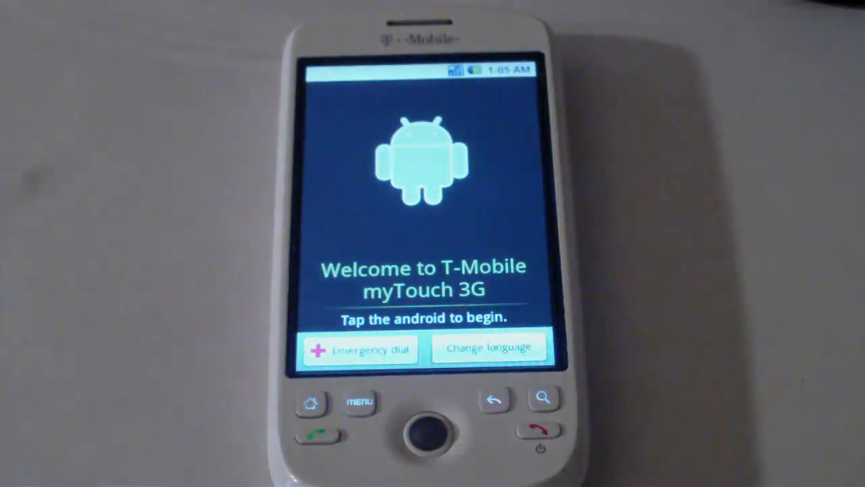
left_click(421, 163)
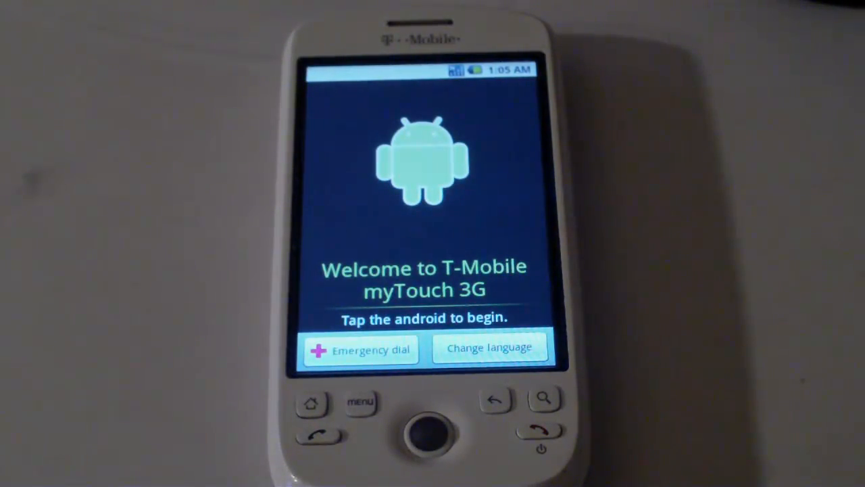
left_click(422, 169)
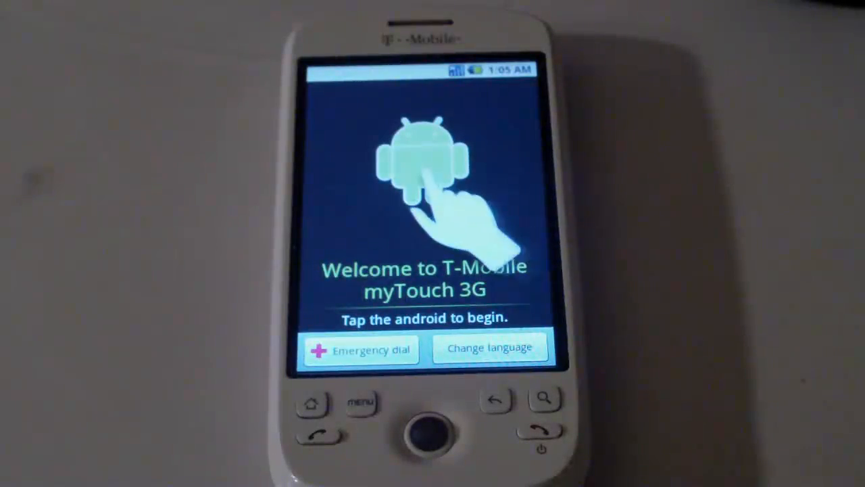